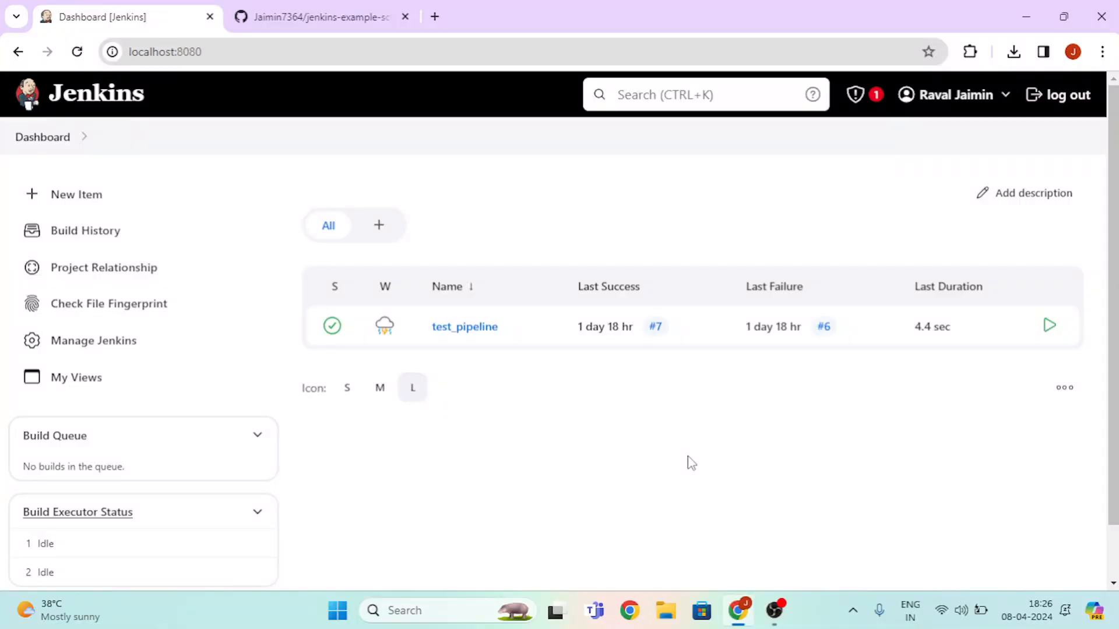
mouse_move(577, 519)
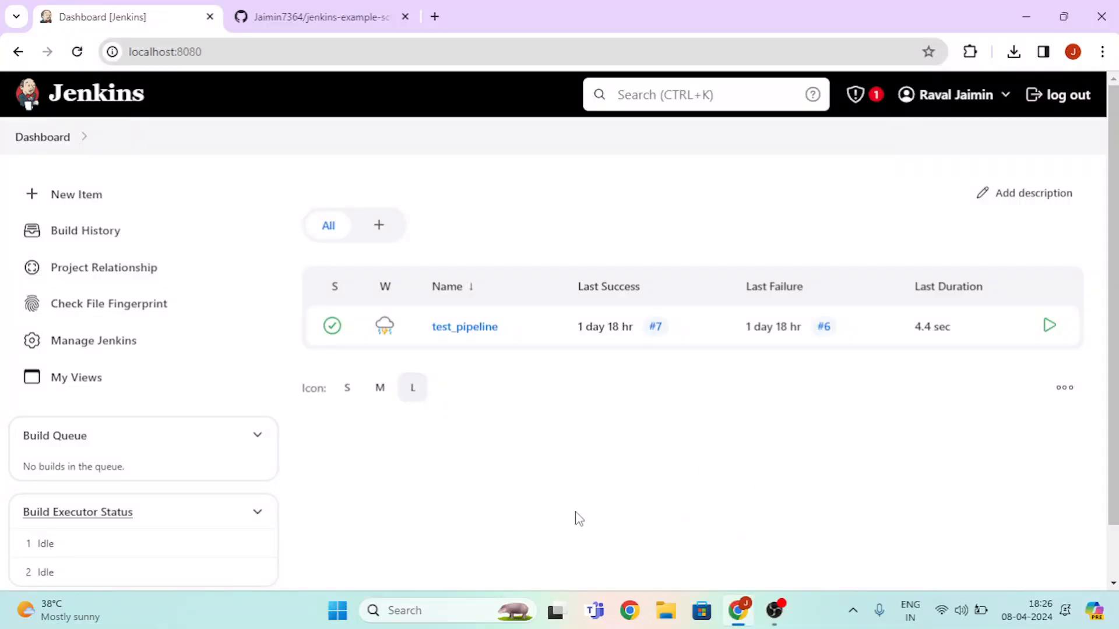
- Start creating a new item from the Jenkins dashboard
click(77, 195)
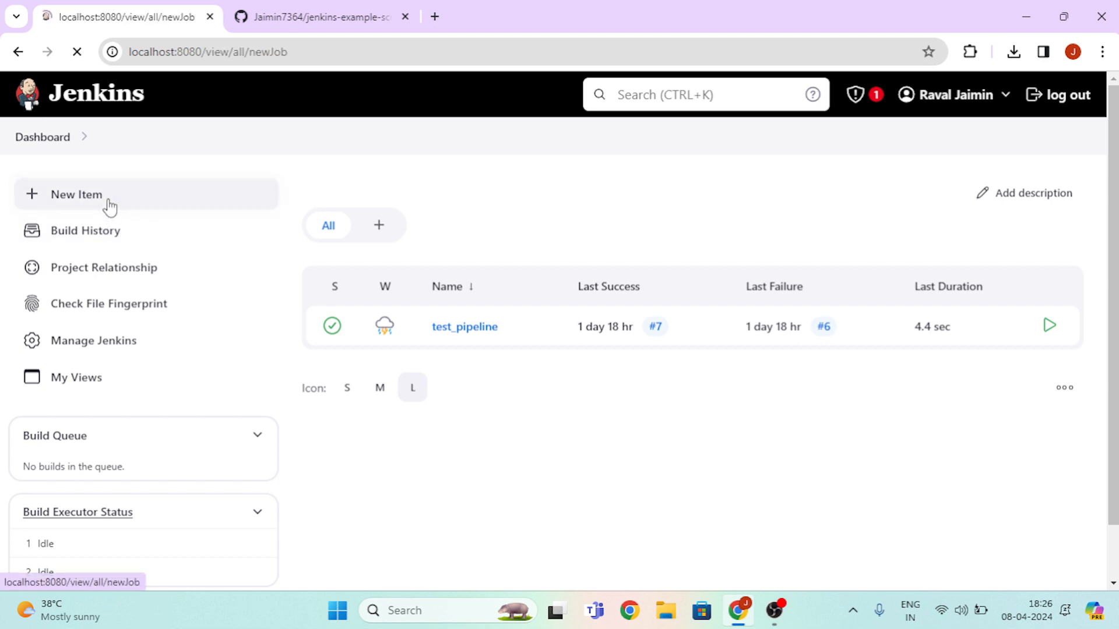
- Create a Pipeline job named 'jenkins_test_pipeline'
click(77, 194)
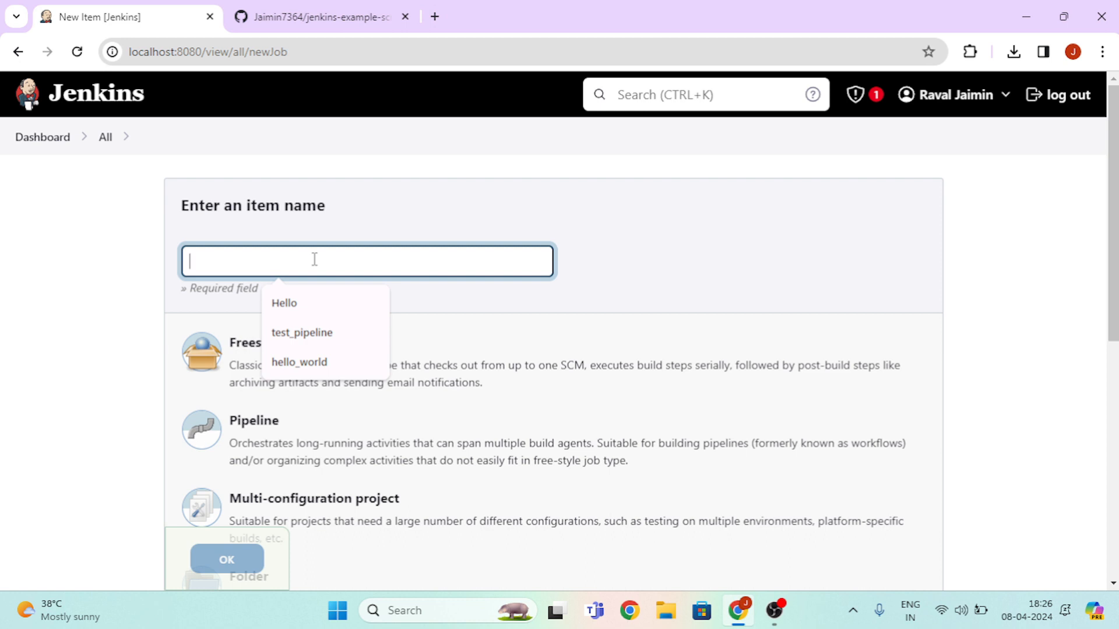
text(jen)
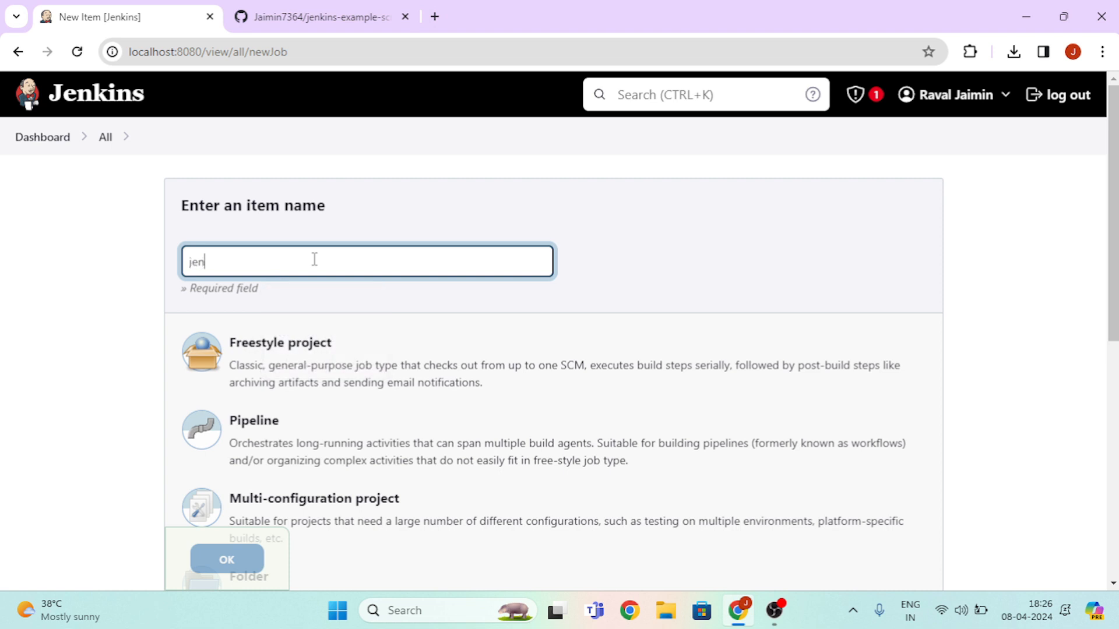
text(kins_test)
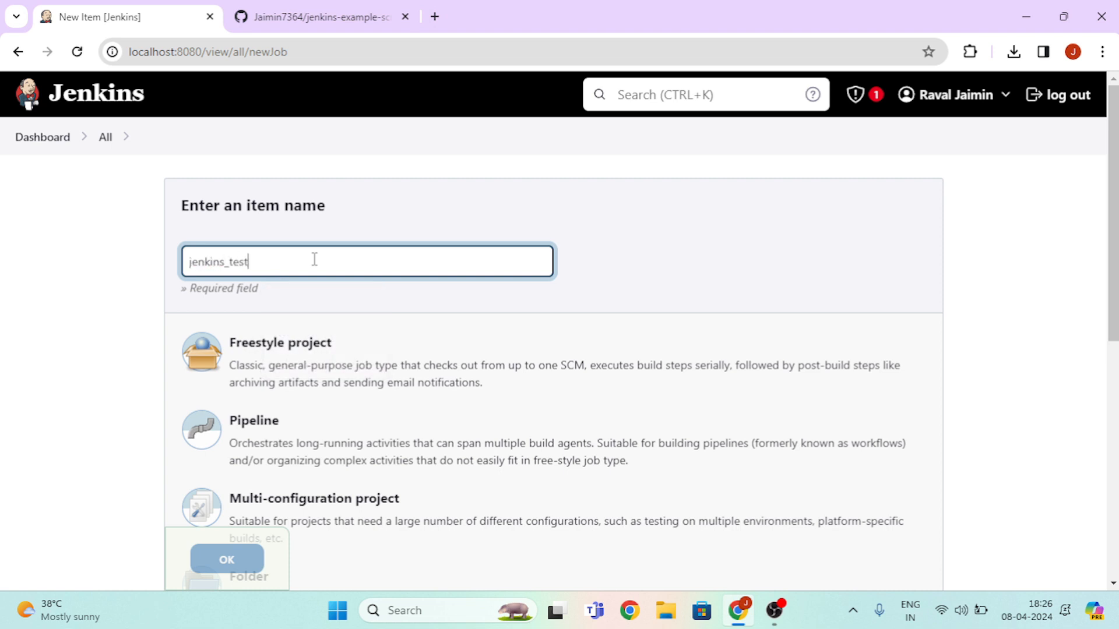
text(_pipe)
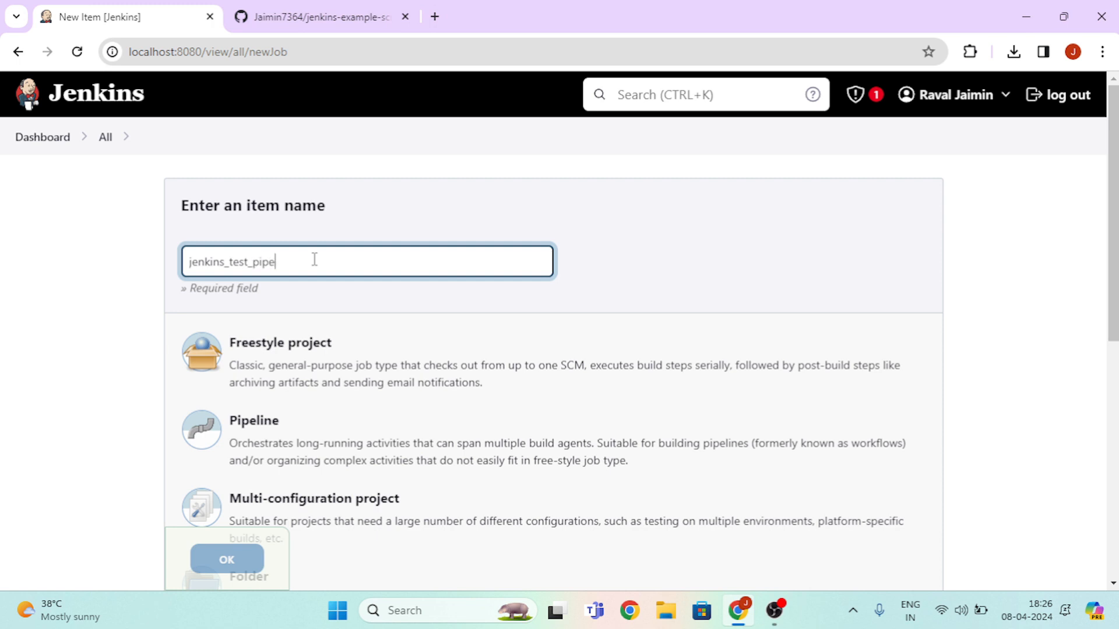
text(line)
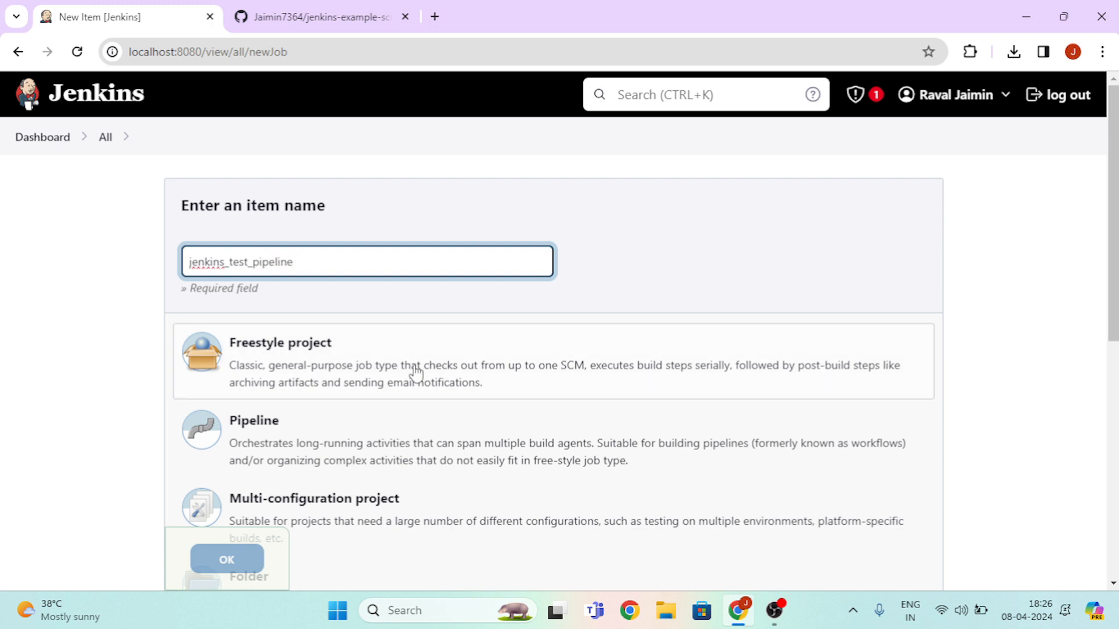
scroll(down, 3)
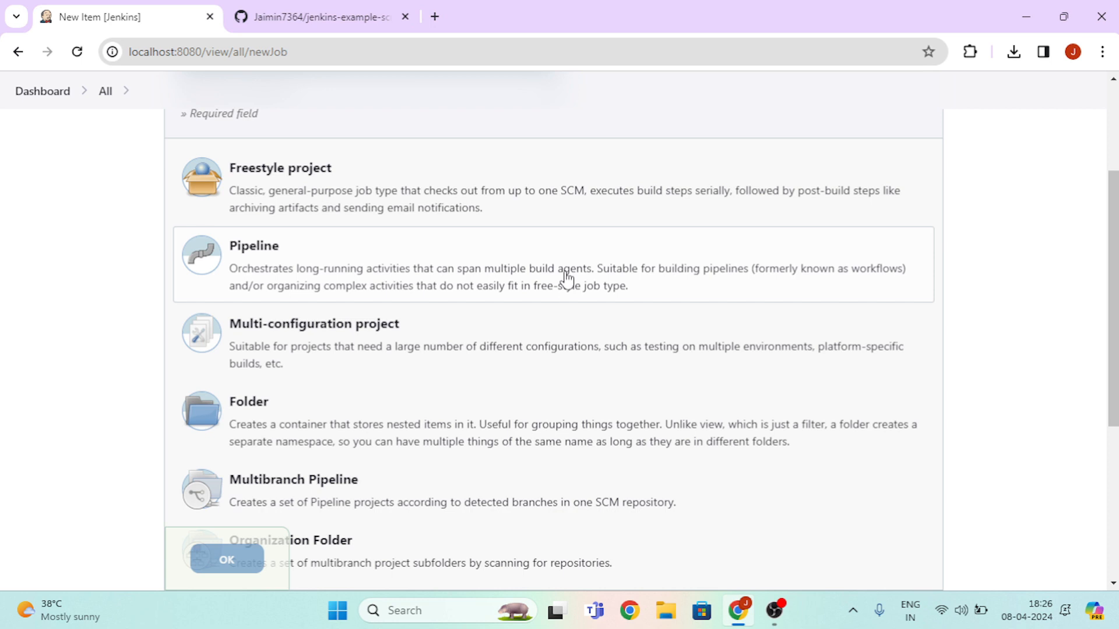
scroll(down, 3)
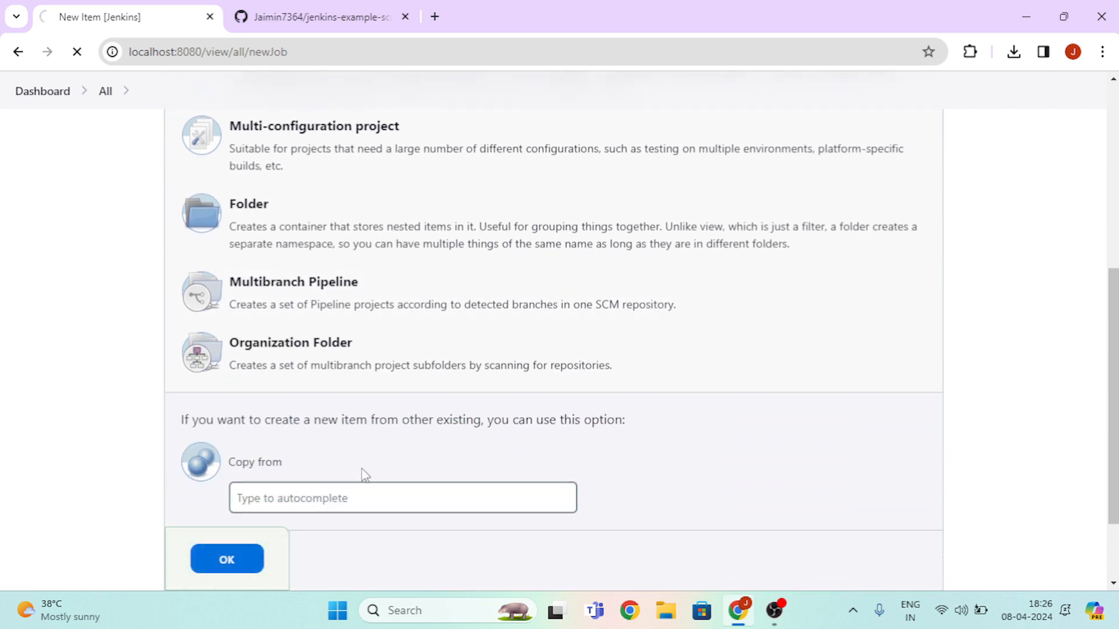
click(226, 559)
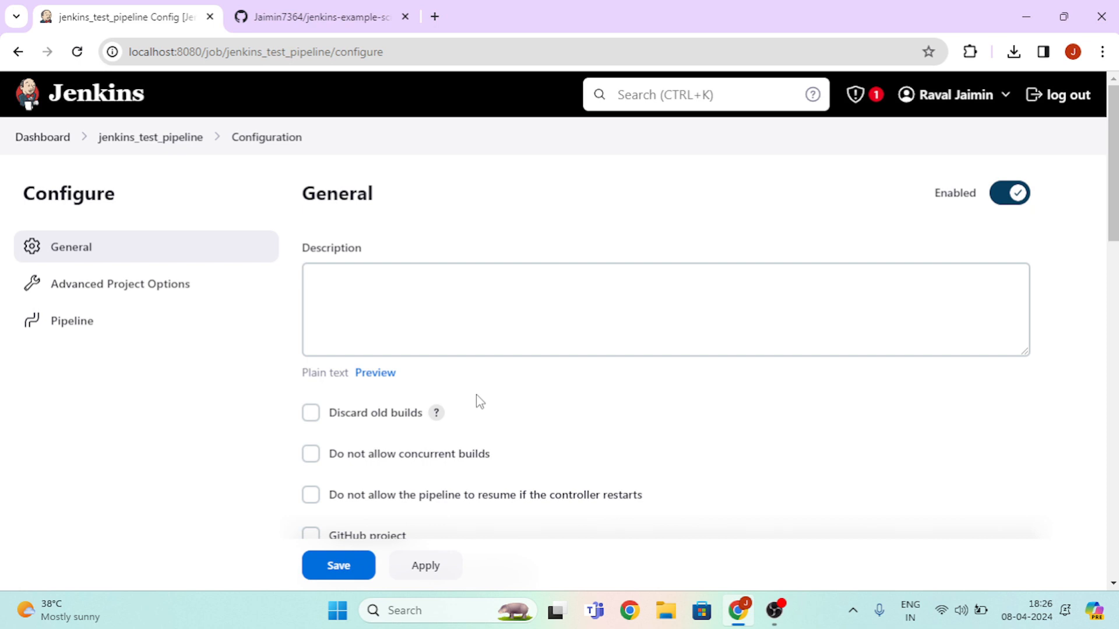
- Set the pipeline definition to 'Pipeline script from SCM' with Git as the SCM
scroll(down, 3)
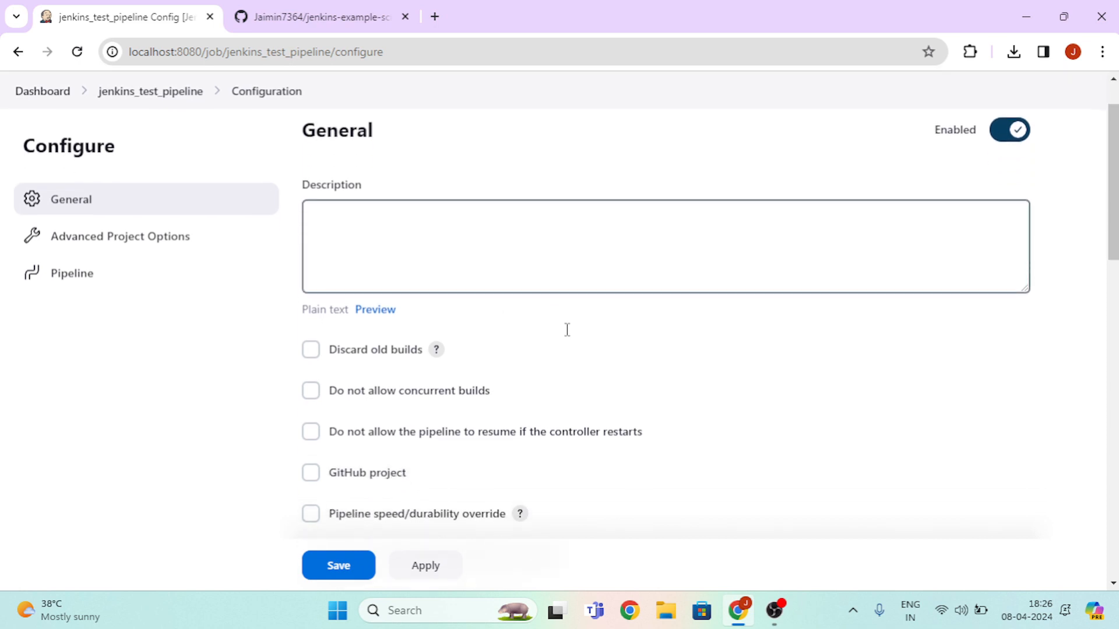
scroll(down, 3)
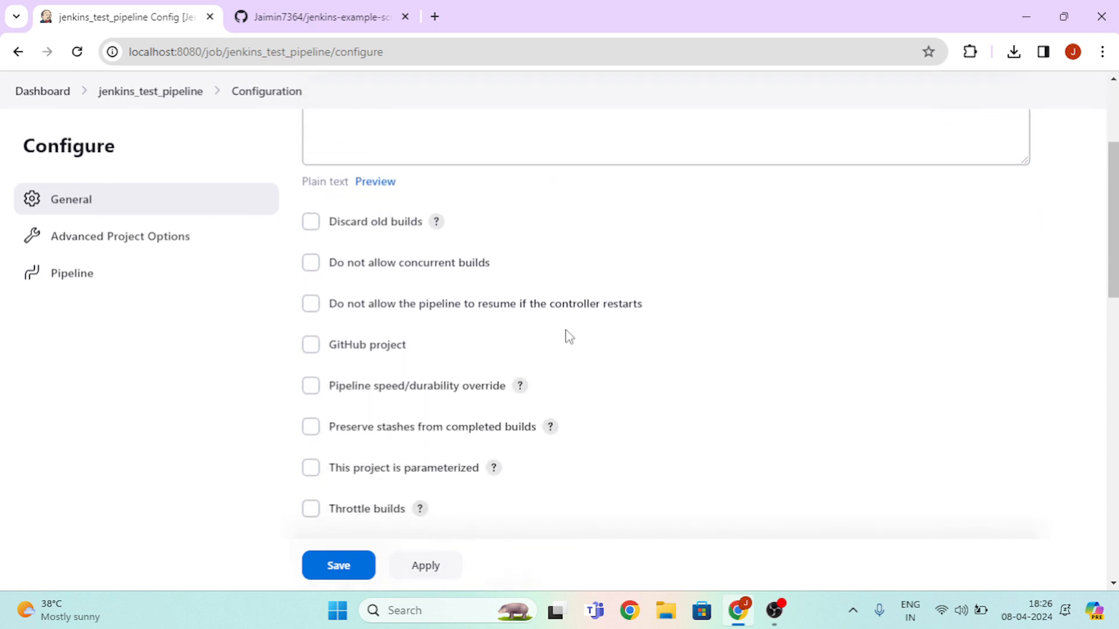
scroll(down, 3)
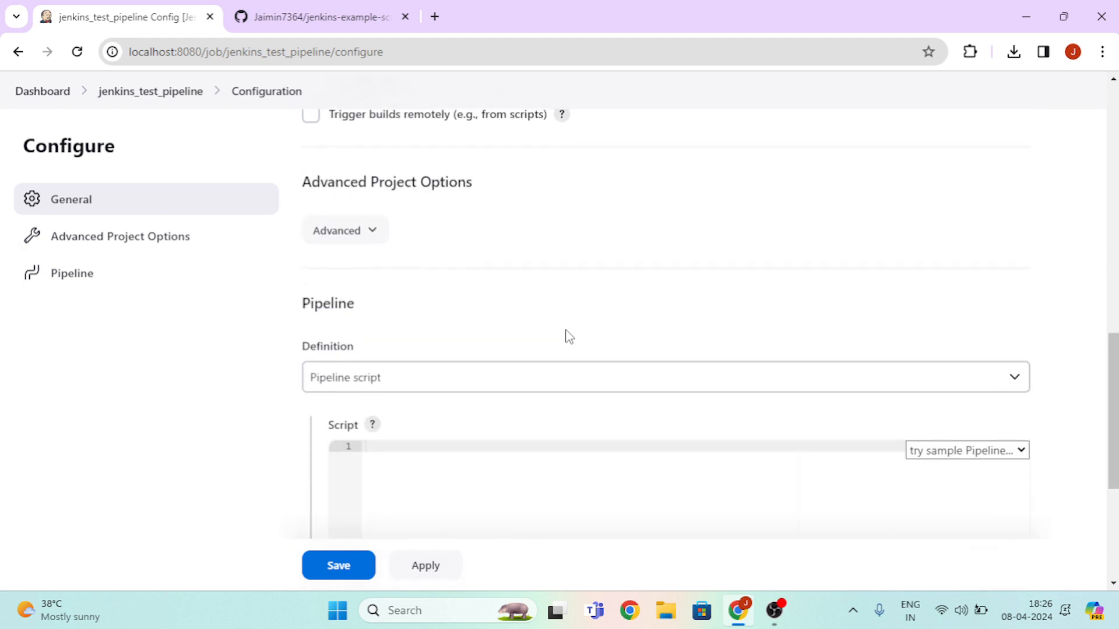
scroll(down, 3)
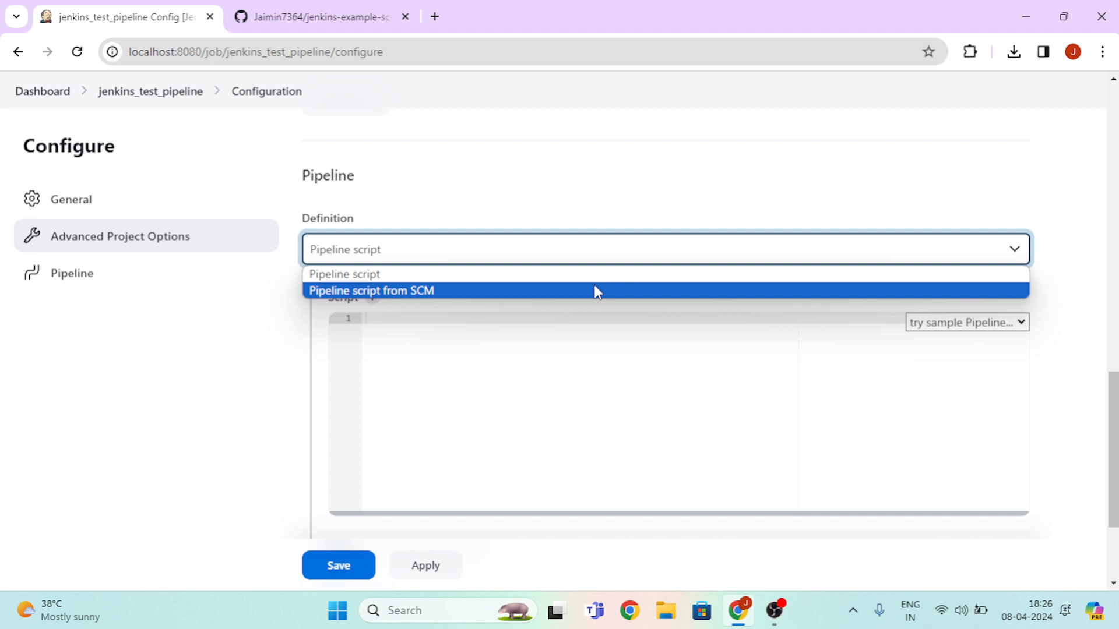
click(371, 291)
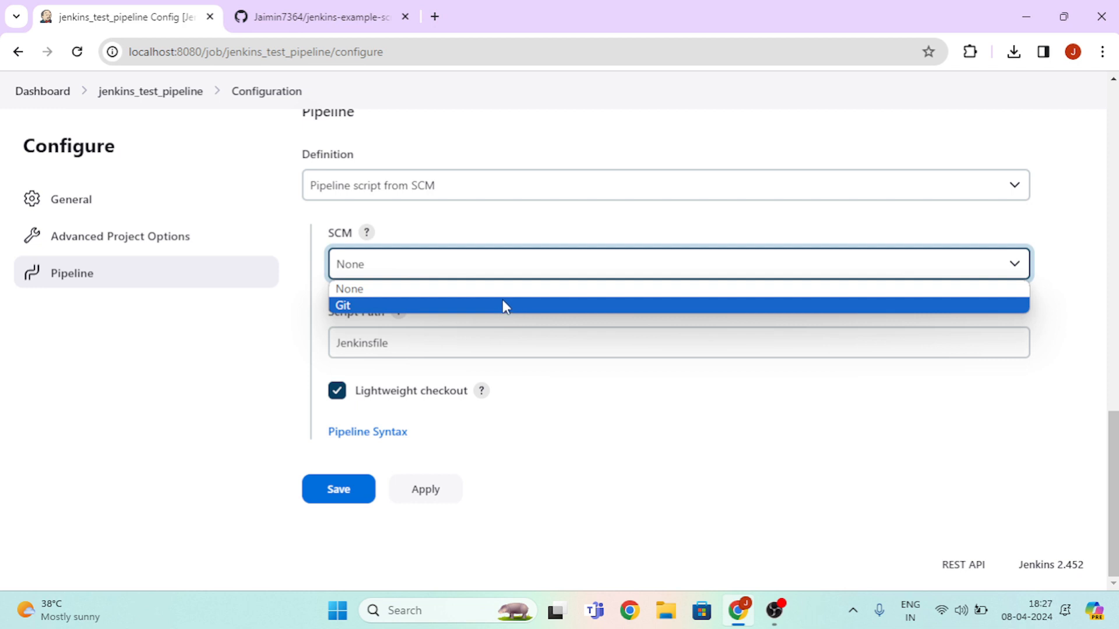
click(343, 305)
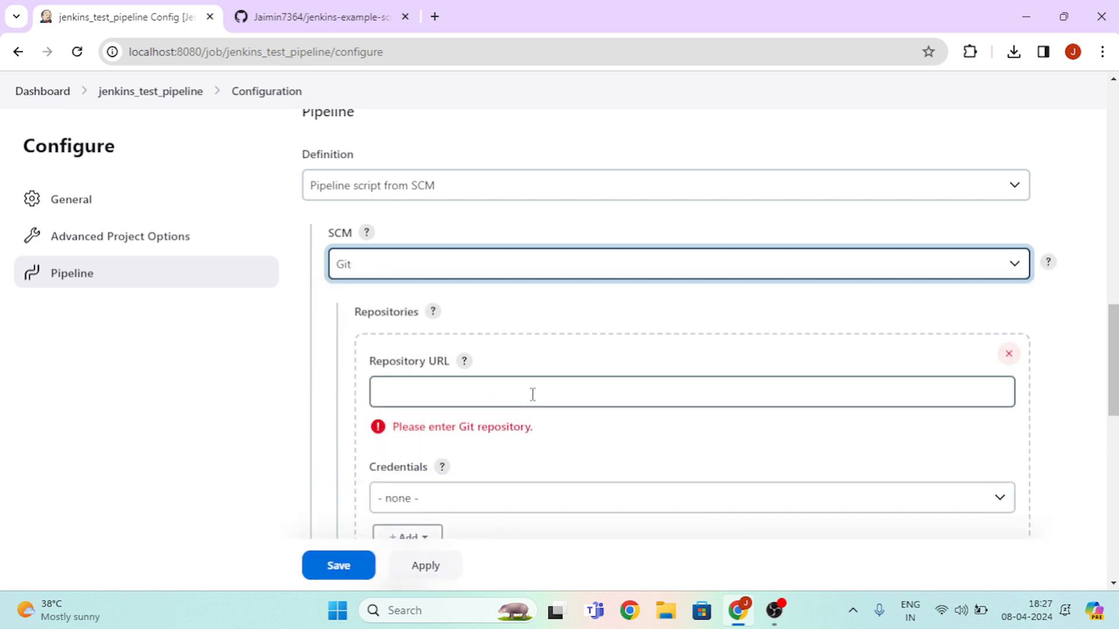
scroll(down, 3)
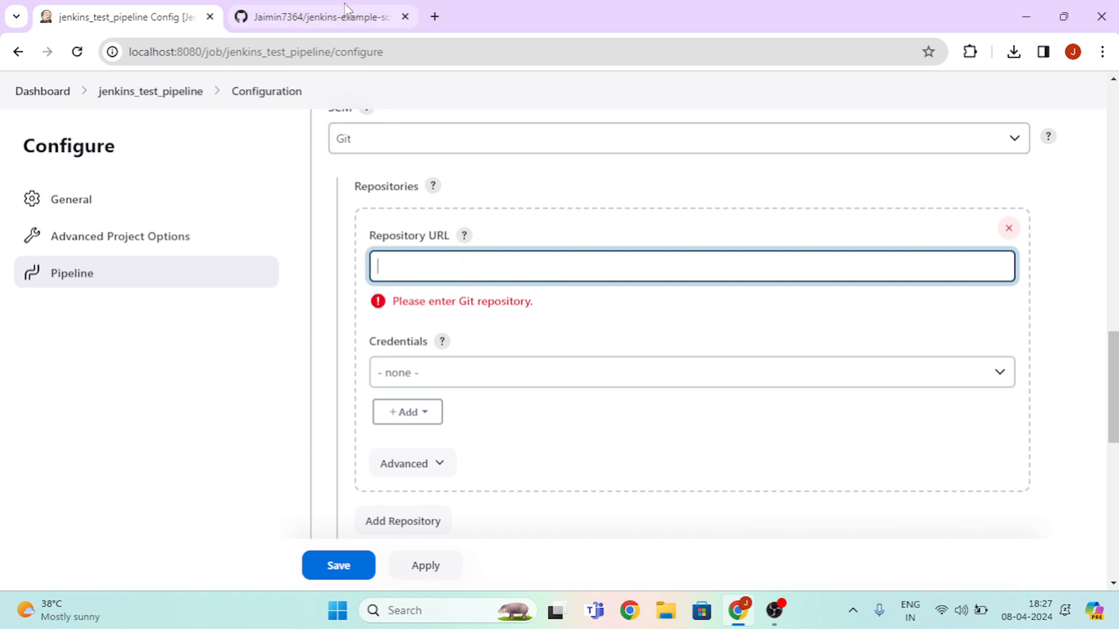
click(326, 16)
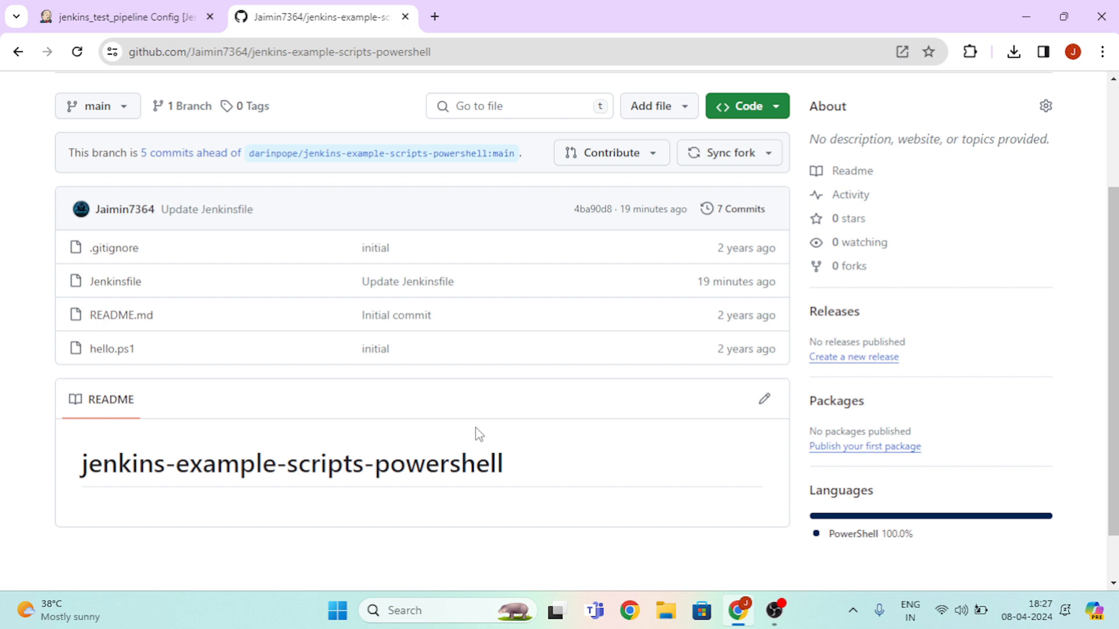
mouse_move(492, 424)
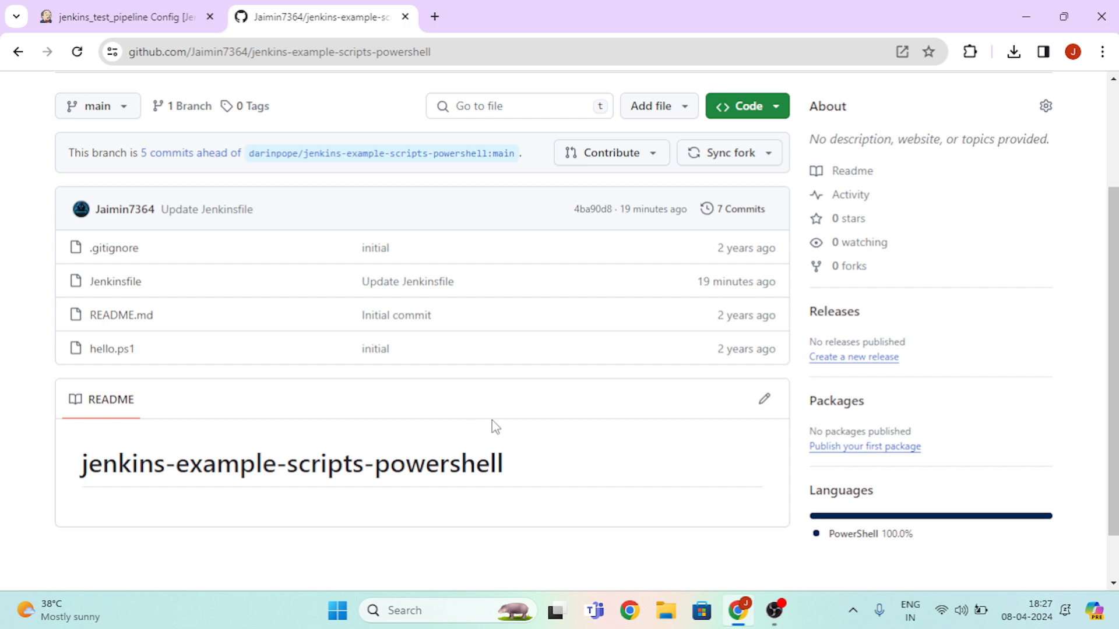
mouse_move(277, 143)
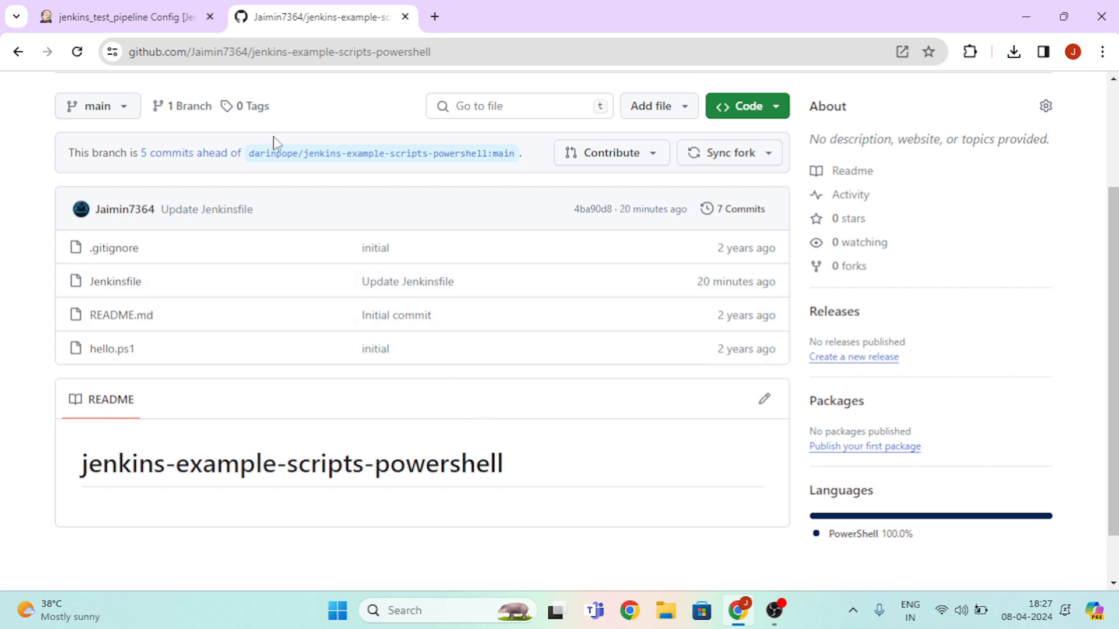
mouse_move(343, 118)
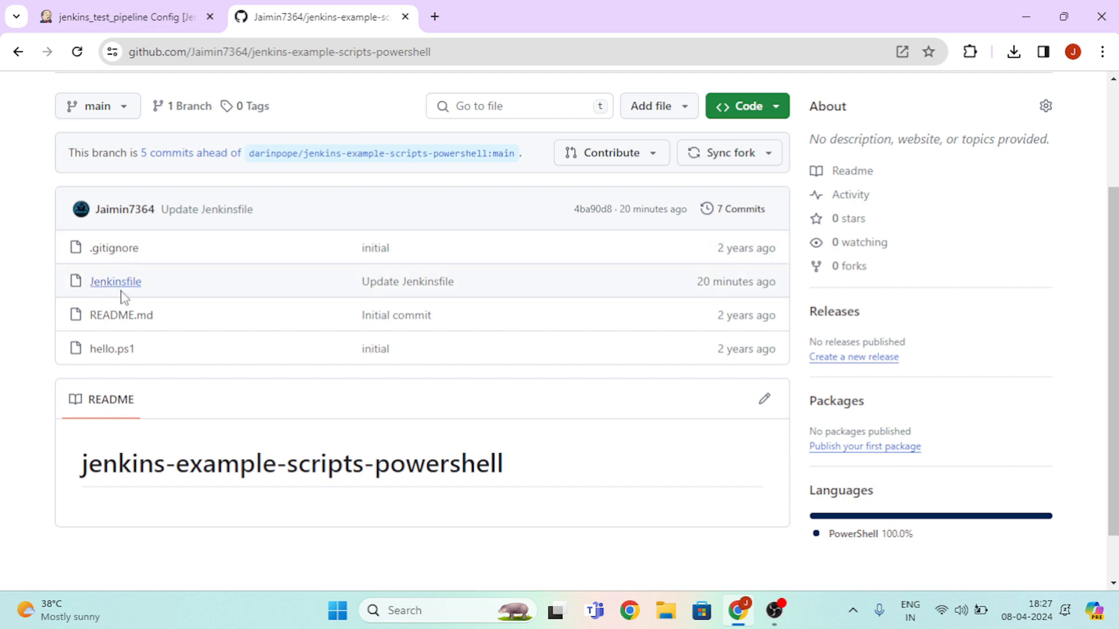
mouse_move(113, 350)
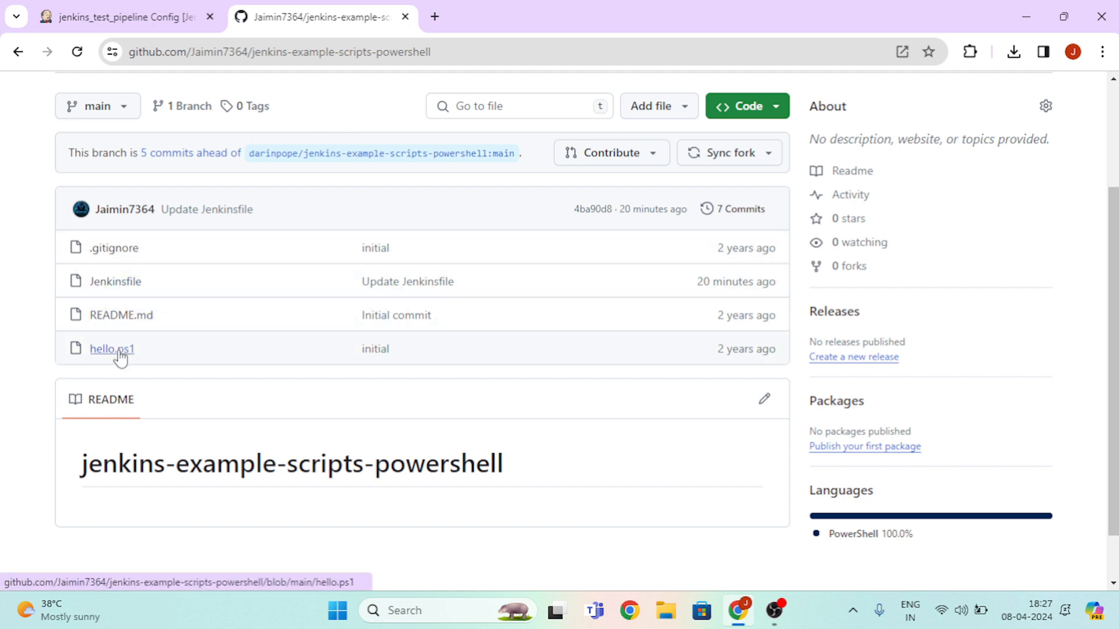
mouse_move(119, 292)
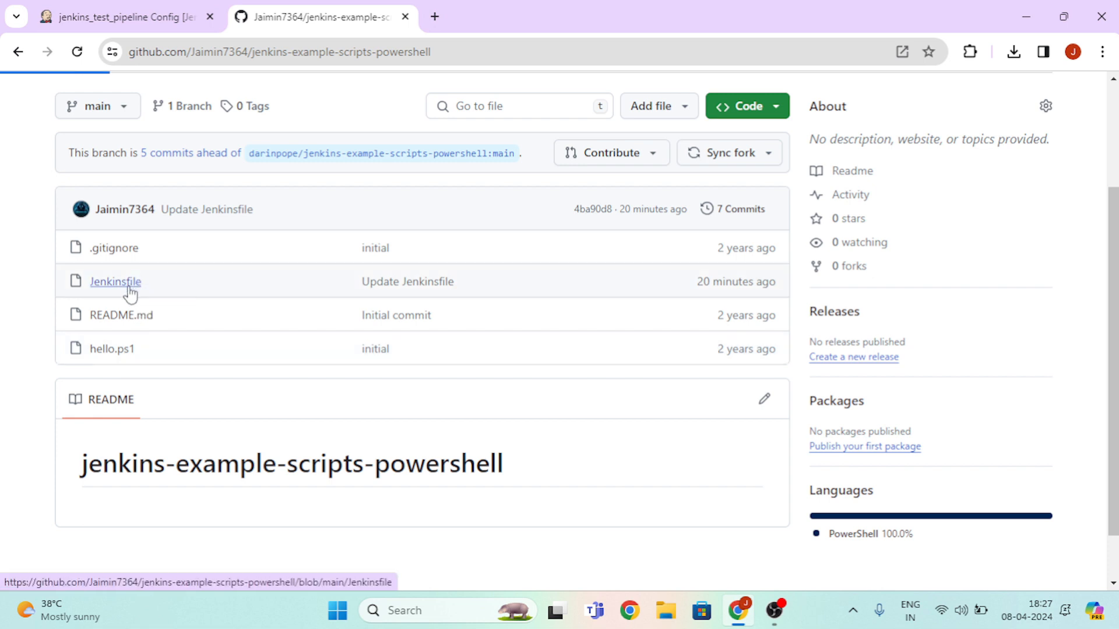
- Review the Jenkinsfile in the jenkins-example-scripts-powershell repository and return to its main page
click(114, 281)
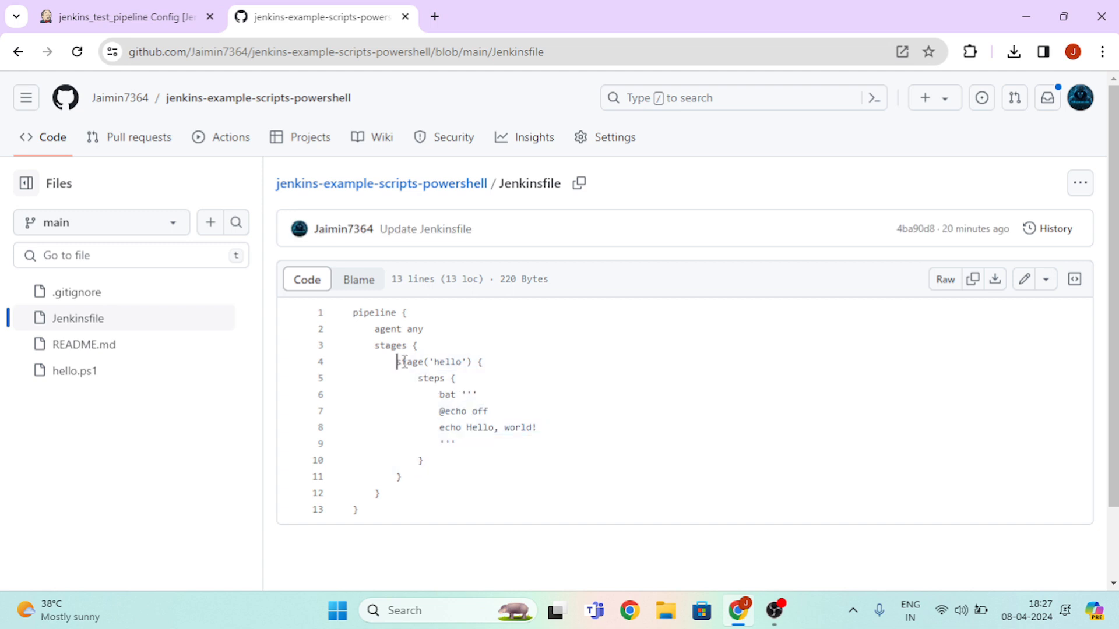
mouse_move(49, 93)
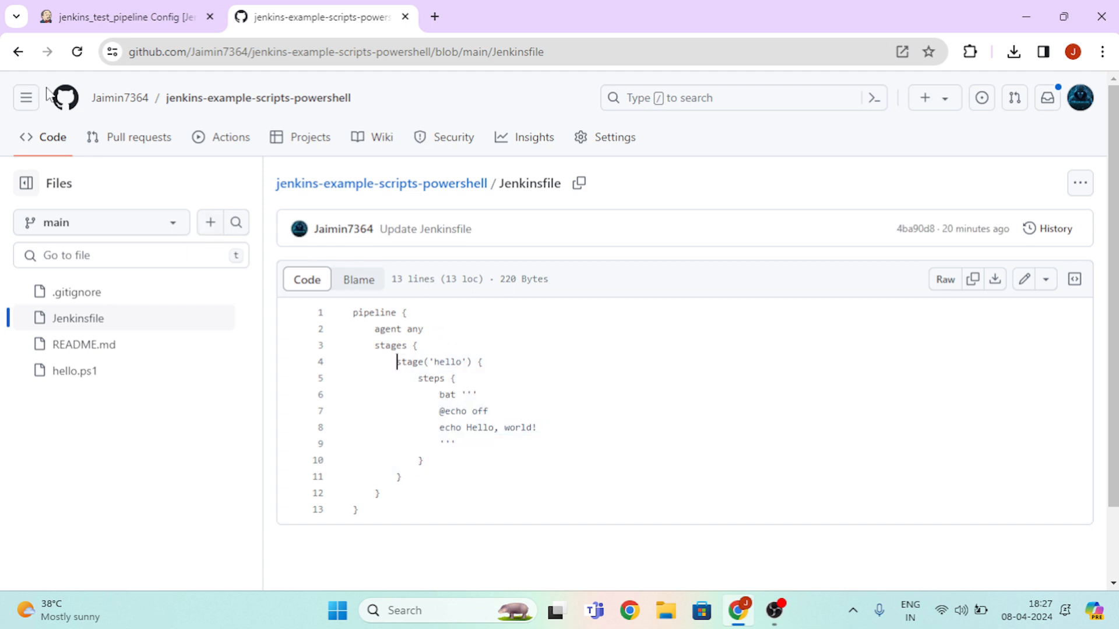
click(19, 50)
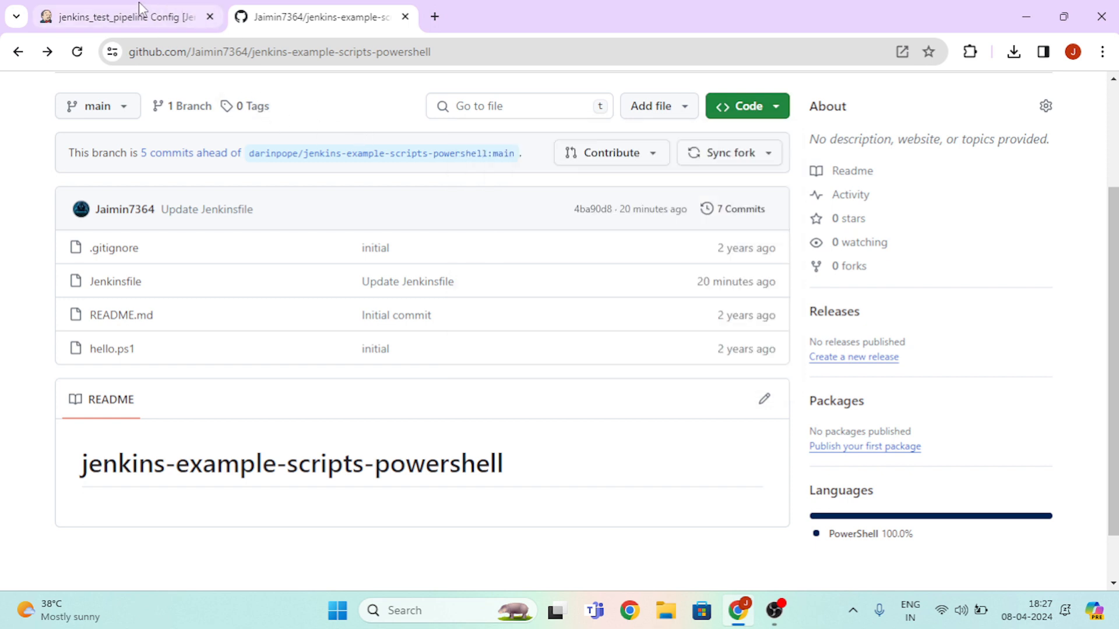
- Point the job at the jenkins-example-scripts-powershell.git repository on branch */main and save
click(117, 16)
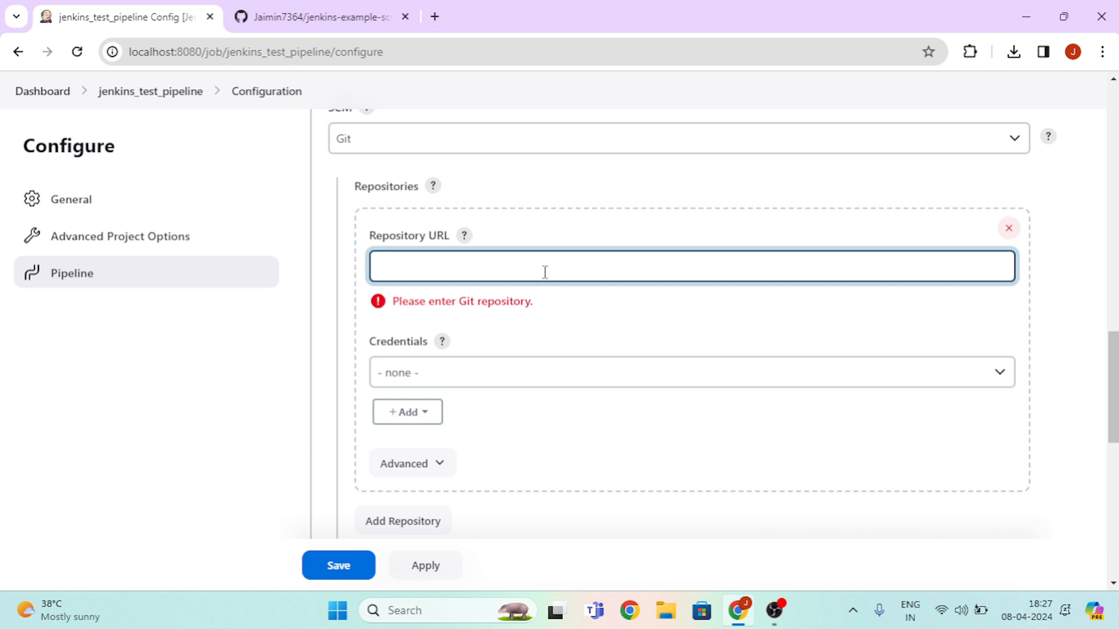
text(https://github.com/Jaimin7364/jenkins-example-scripts-powershell.git)
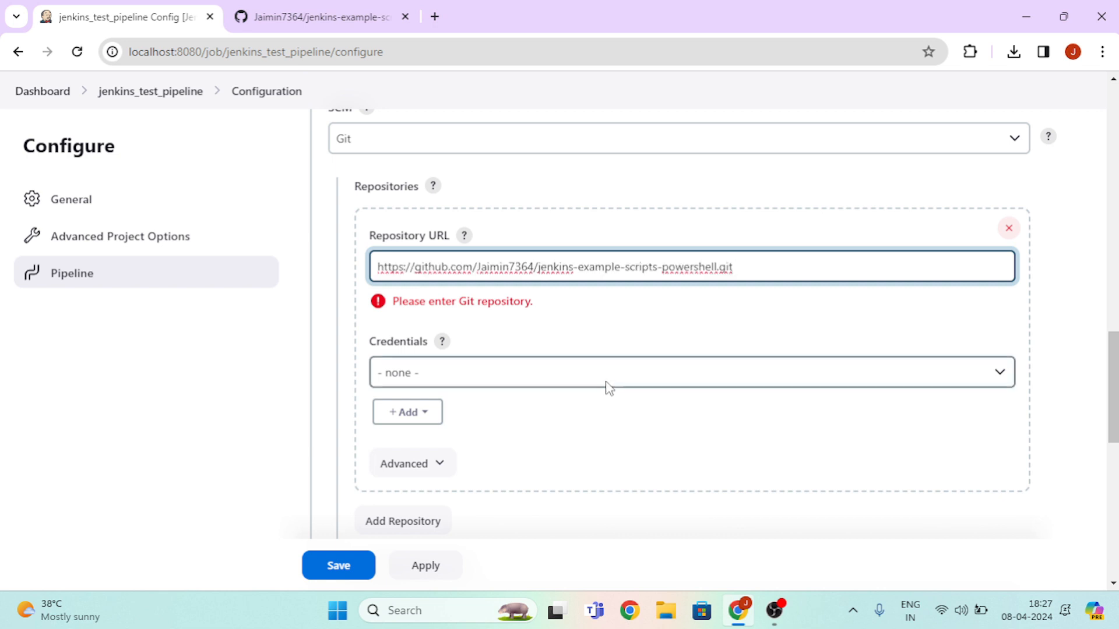
scroll(down, 3)
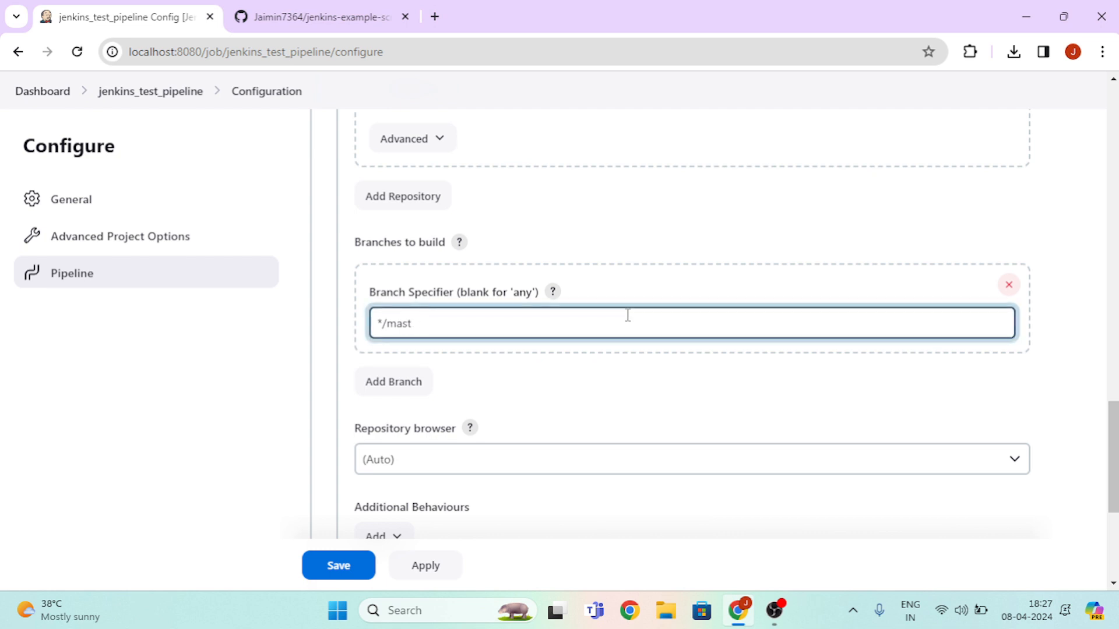
key(Backspace)
text(i)
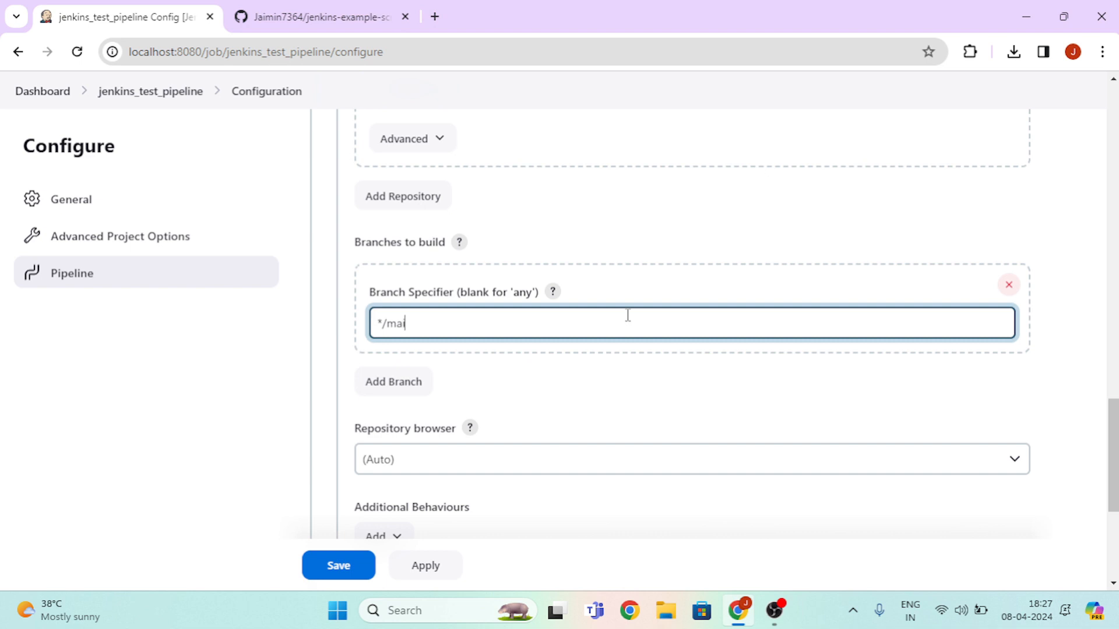
scroll(down, 3)
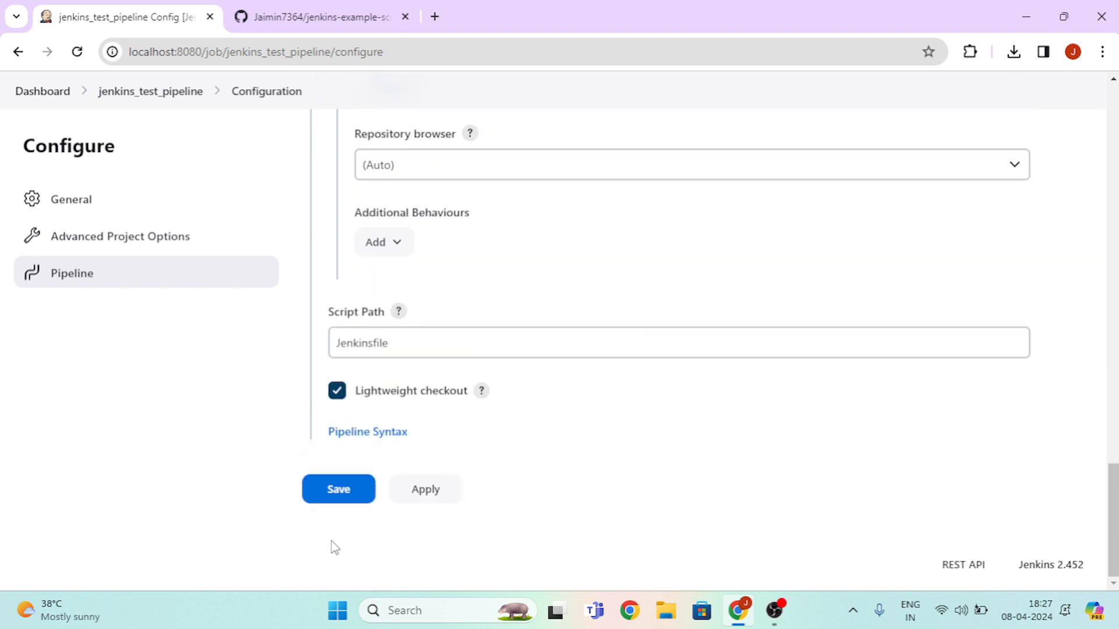
click(338, 488)
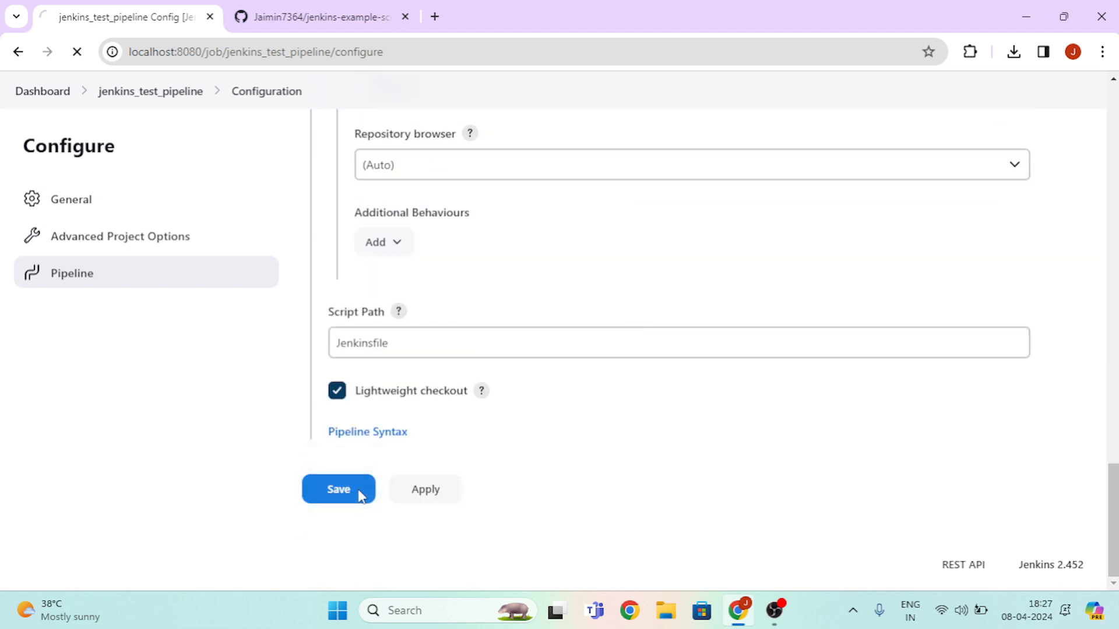
click(337, 488)
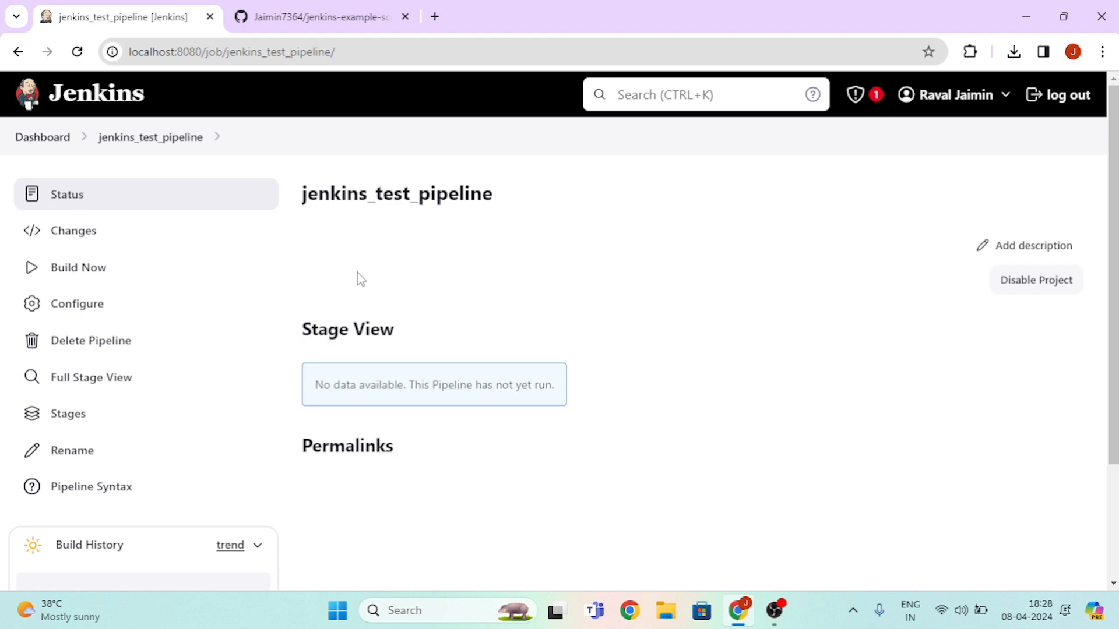
- Start build #1 of jenkins_test_pipeline and view its build details page
scroll(down, 3)
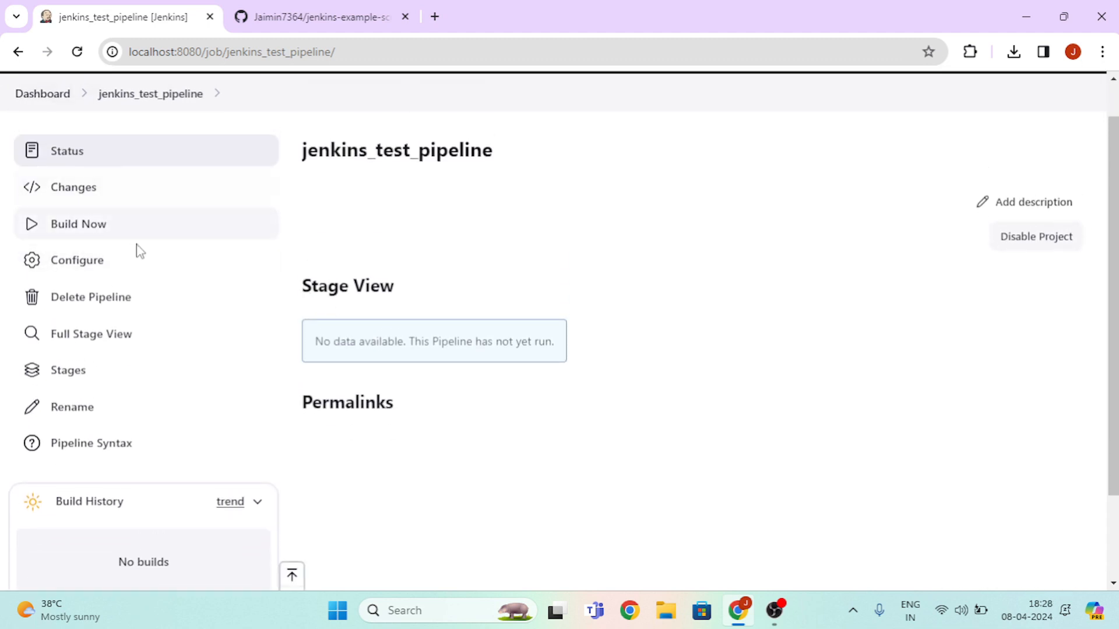
mouse_move(192, 227)
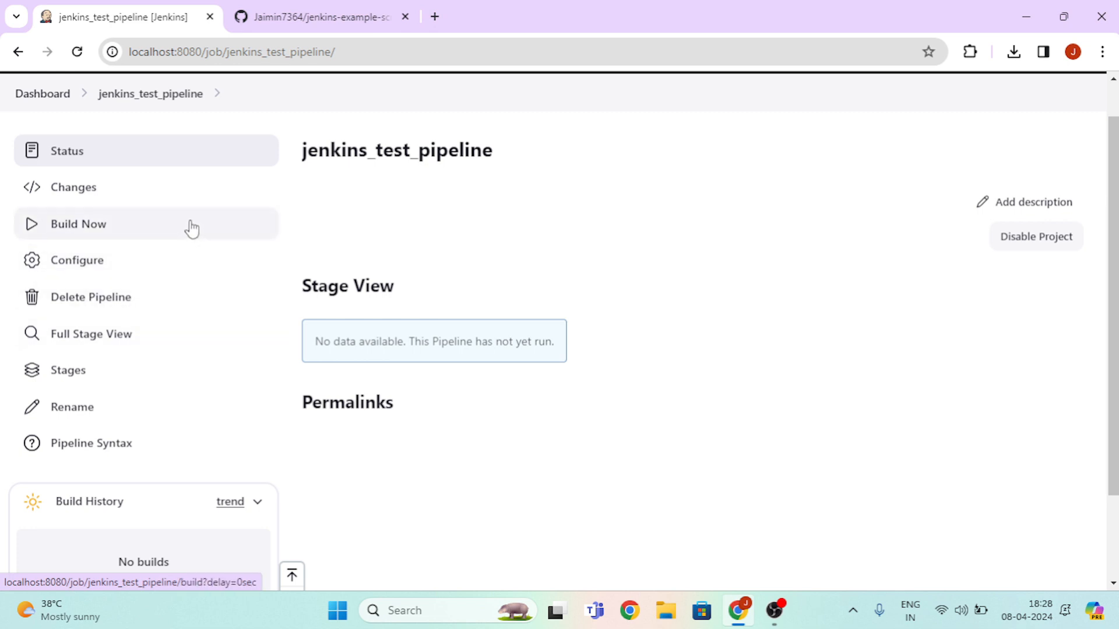
click(78, 225)
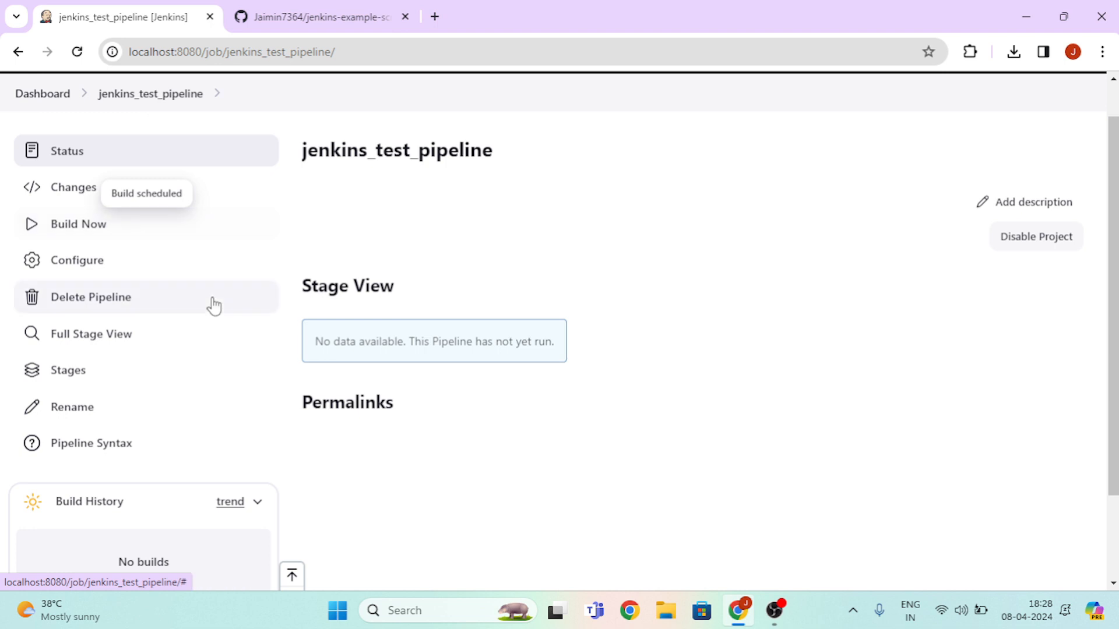
scroll(down, 3)
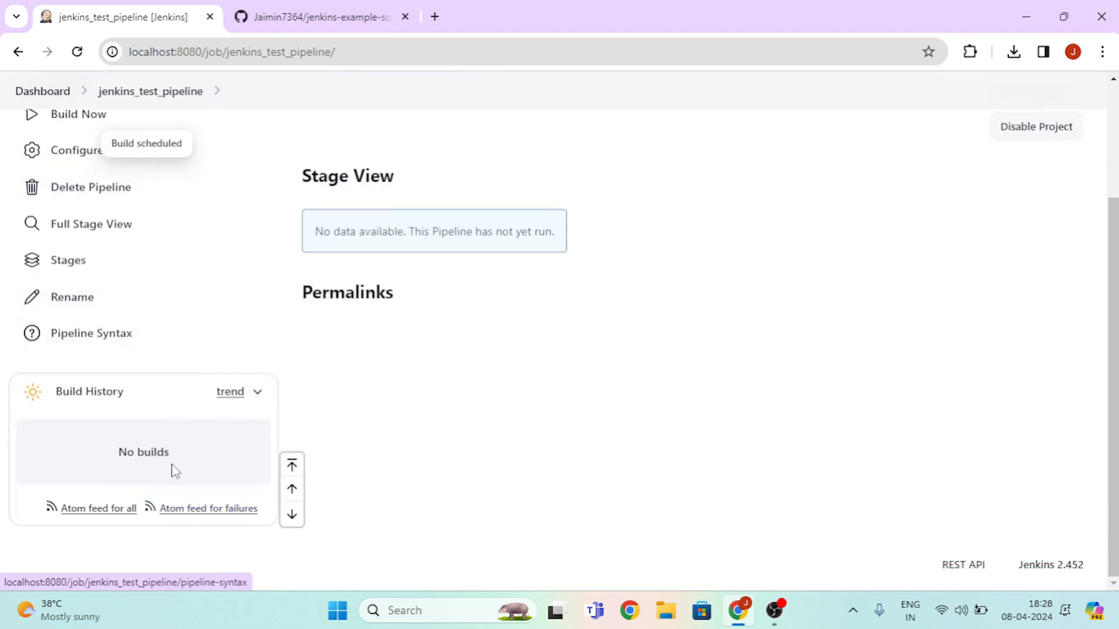
mouse_move(180, 302)
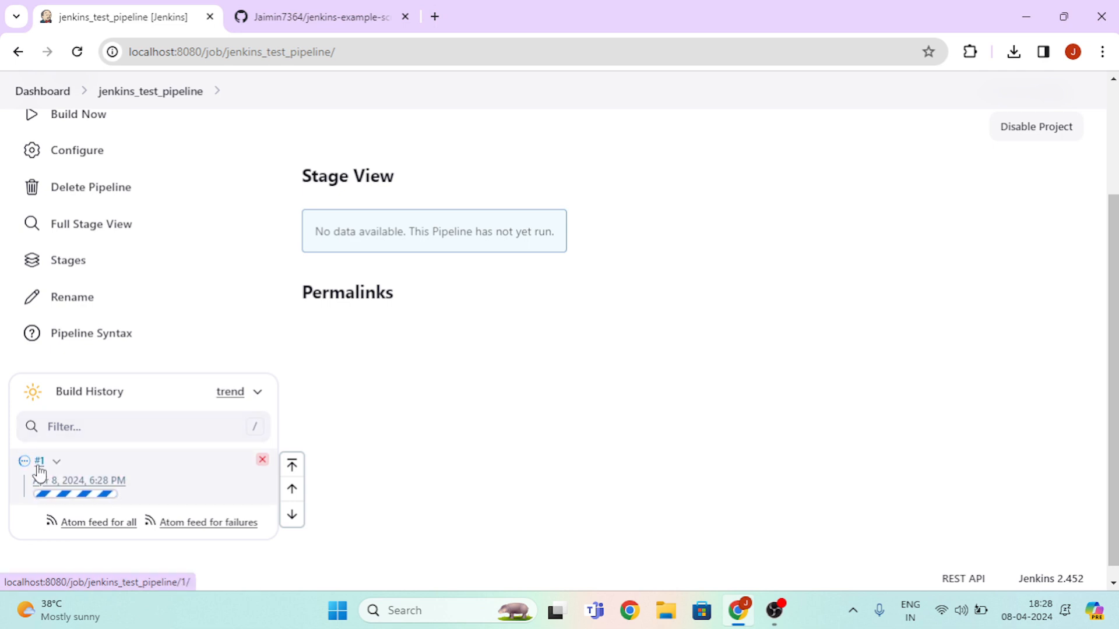
click(39, 461)
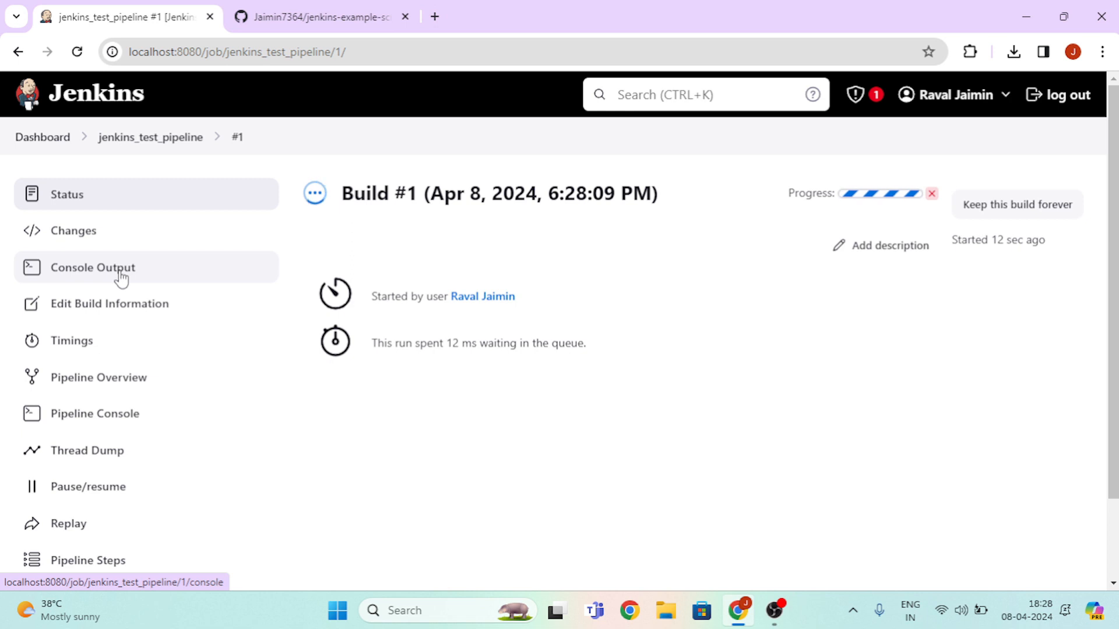
- Review build #1's console log showing the Git checkout and successful finish
click(91, 268)
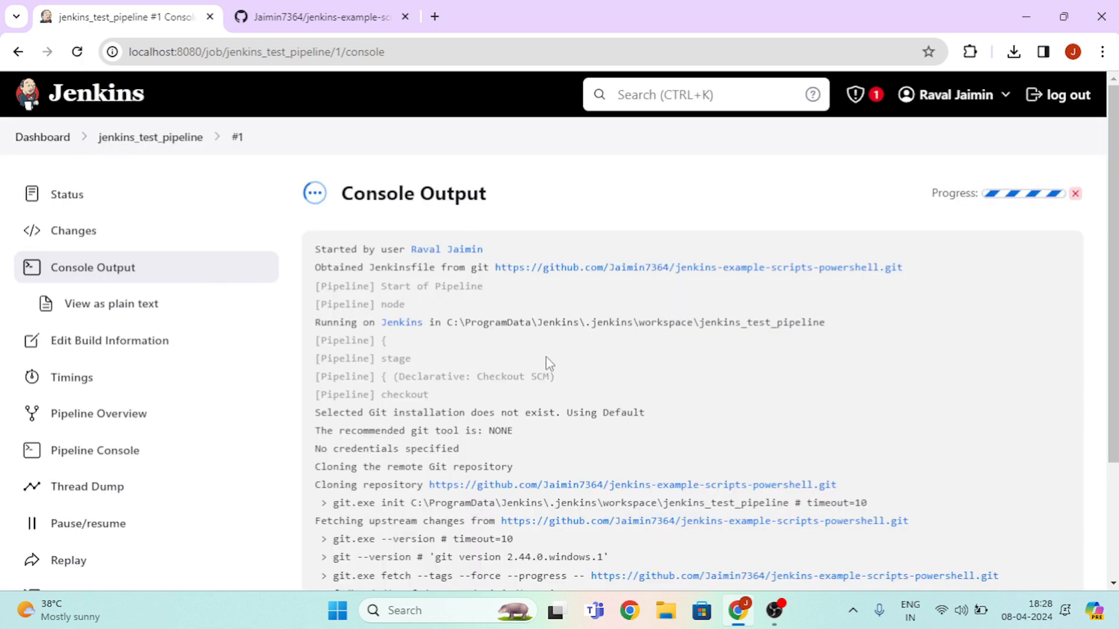
scroll(down, 3)
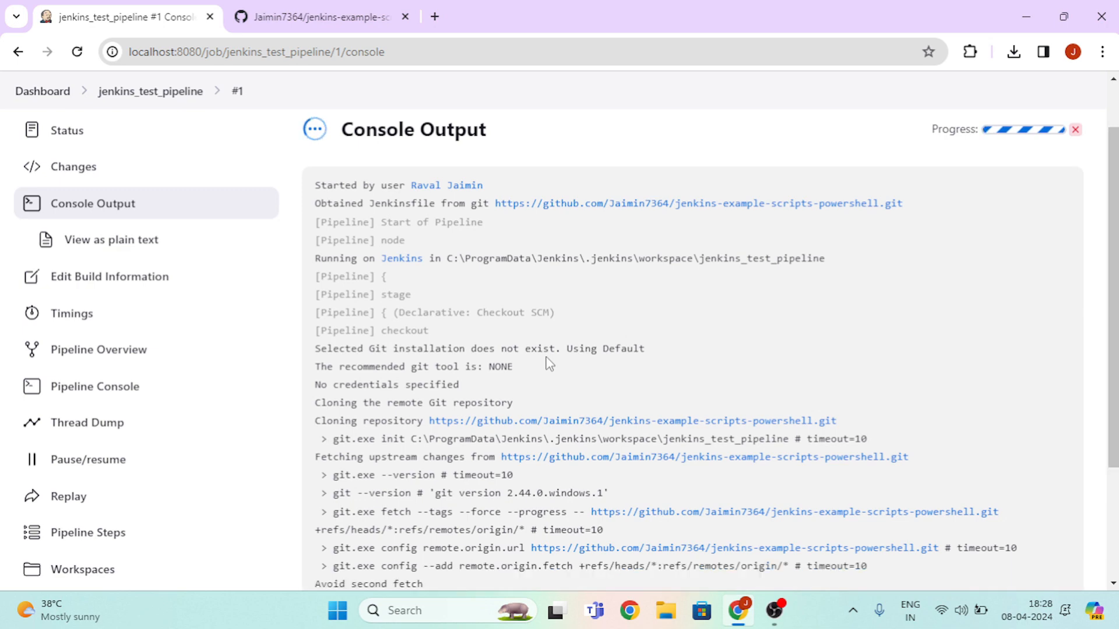
scroll(down, 3)
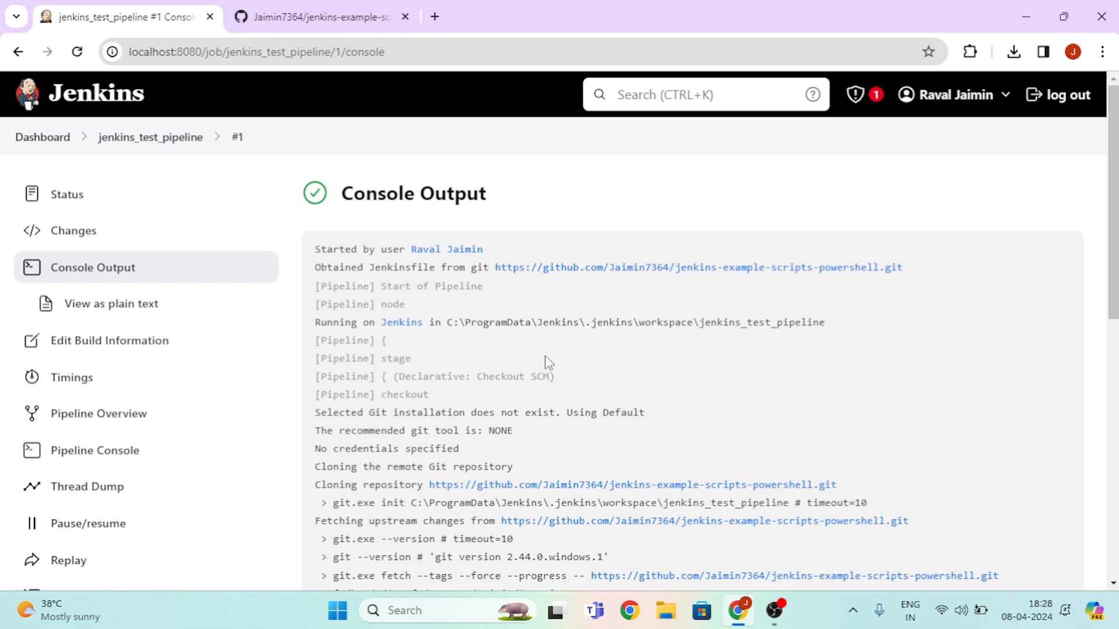
mouse_move(46, 223)
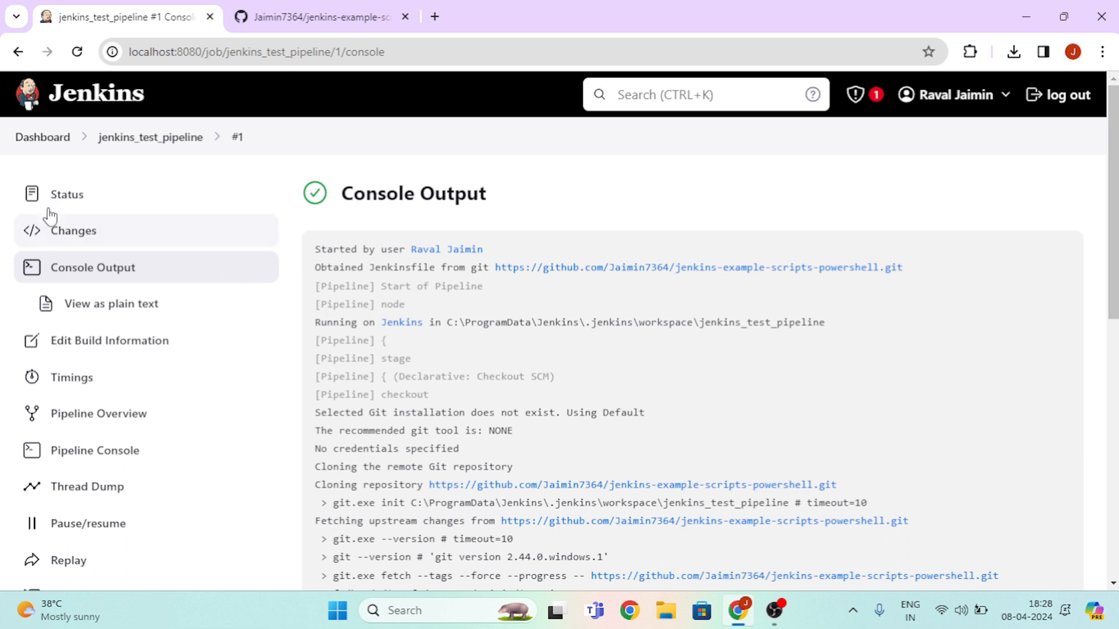
click(150, 138)
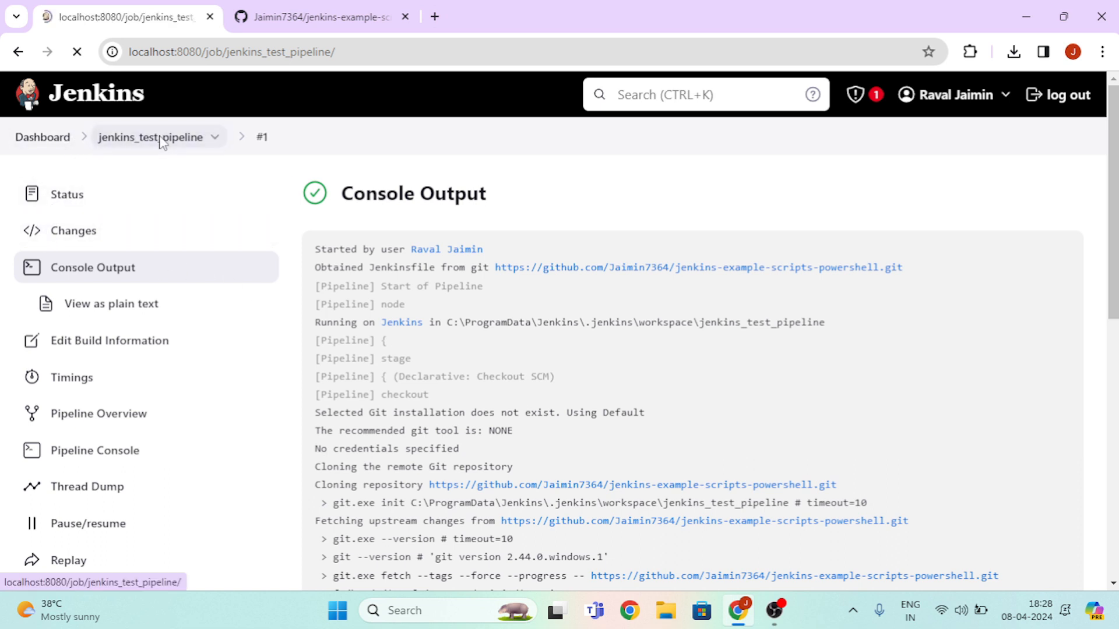
- Review the stage view showing green Checkout SCM and hello stages for build #1
click(145, 138)
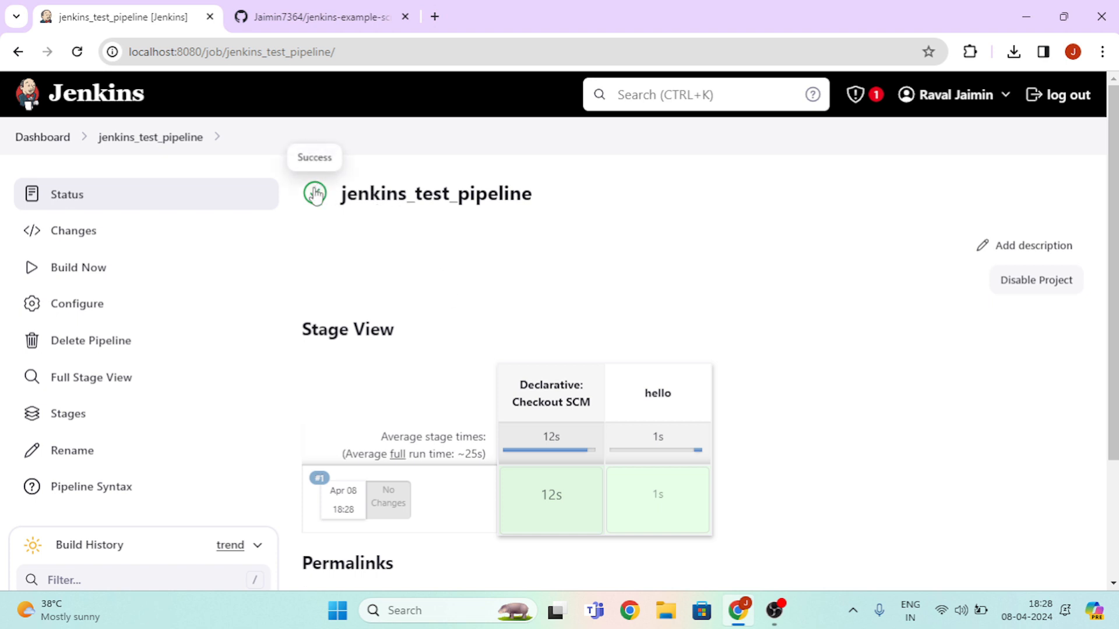
mouse_move(531, 194)
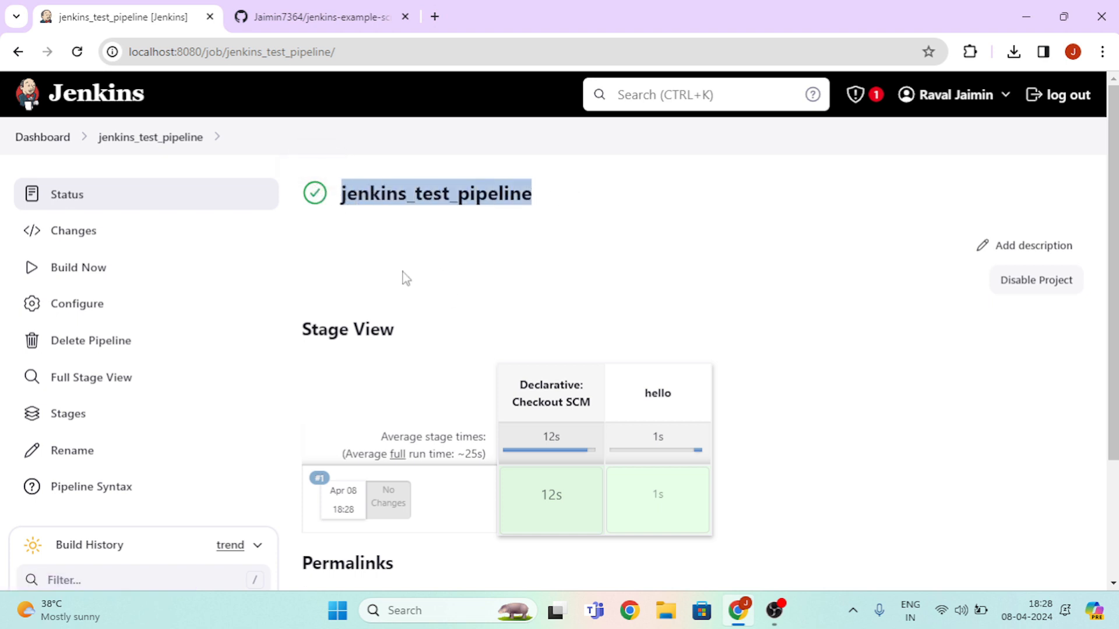
click(375, 278)
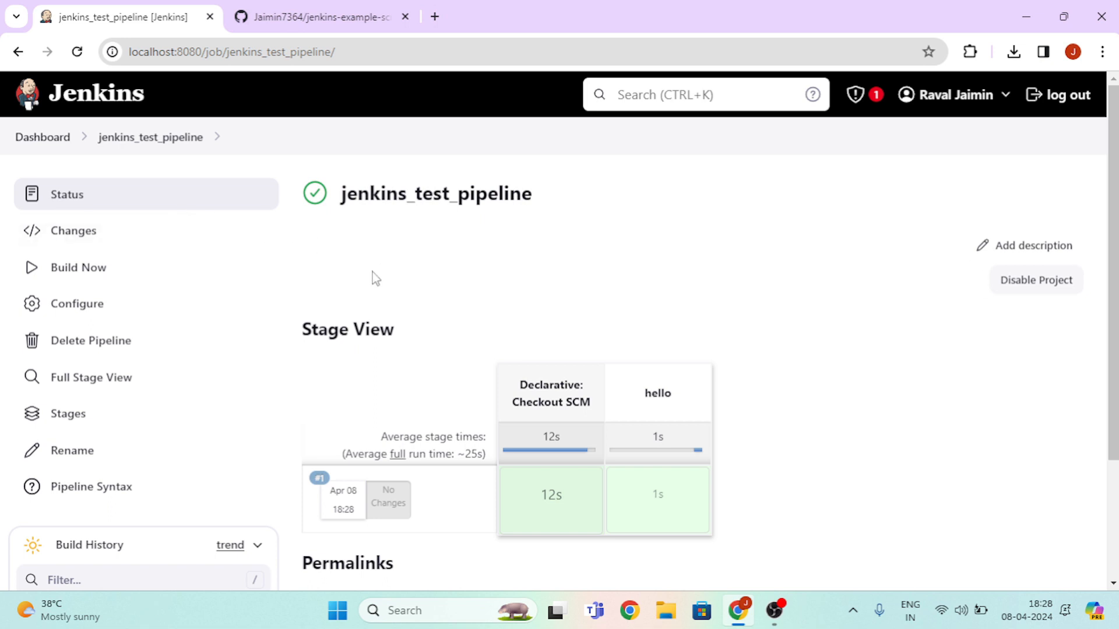